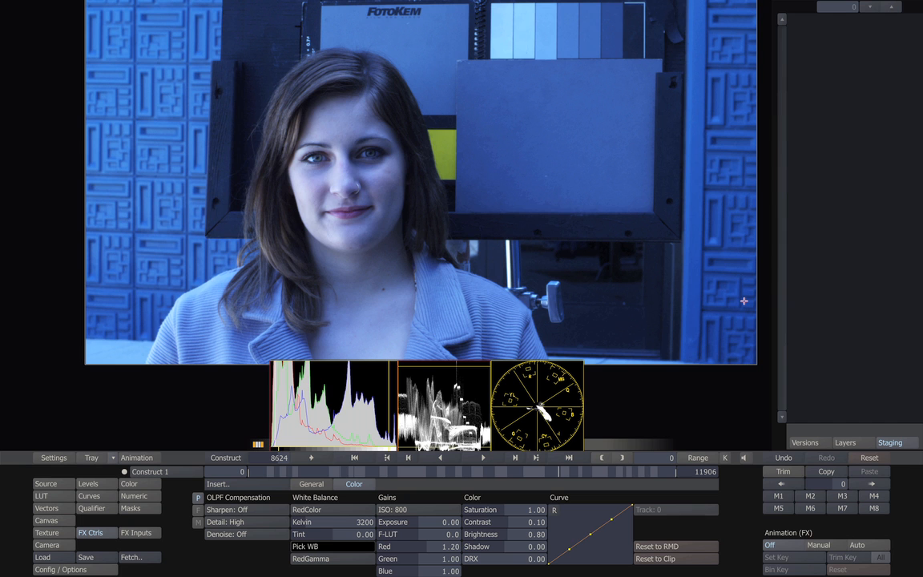
mouse_move(708, 264)
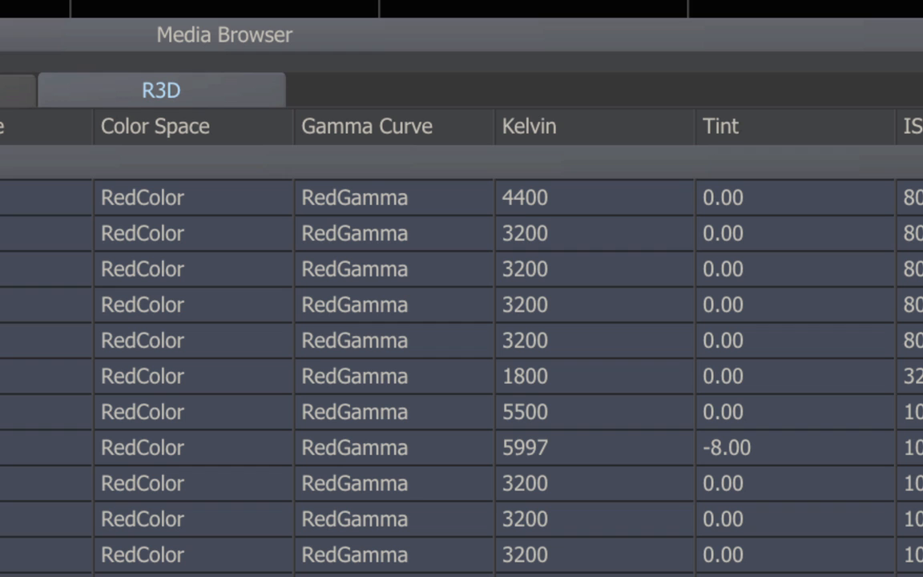
mouse_move(609, 165)
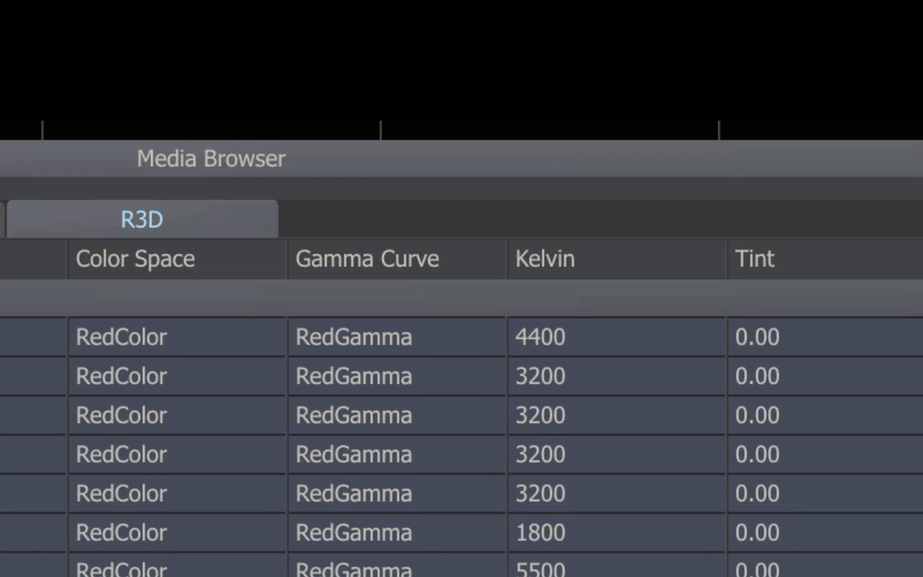
Scroll the R3D metadata columns to compare each clip's Kelvin, Tint, ISO and F-LUT values
scroll("down", 3)
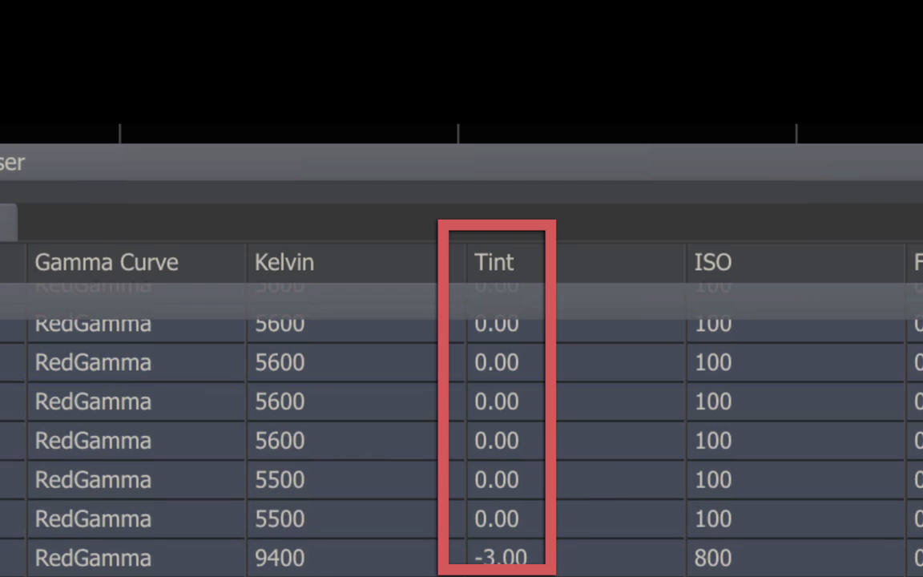
scroll("down", 3)
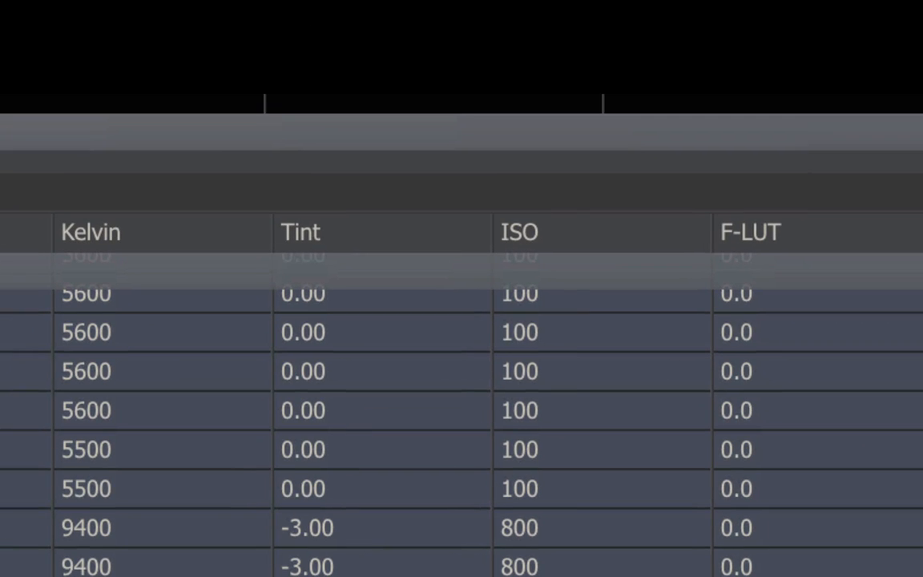
left_click(519, 230)
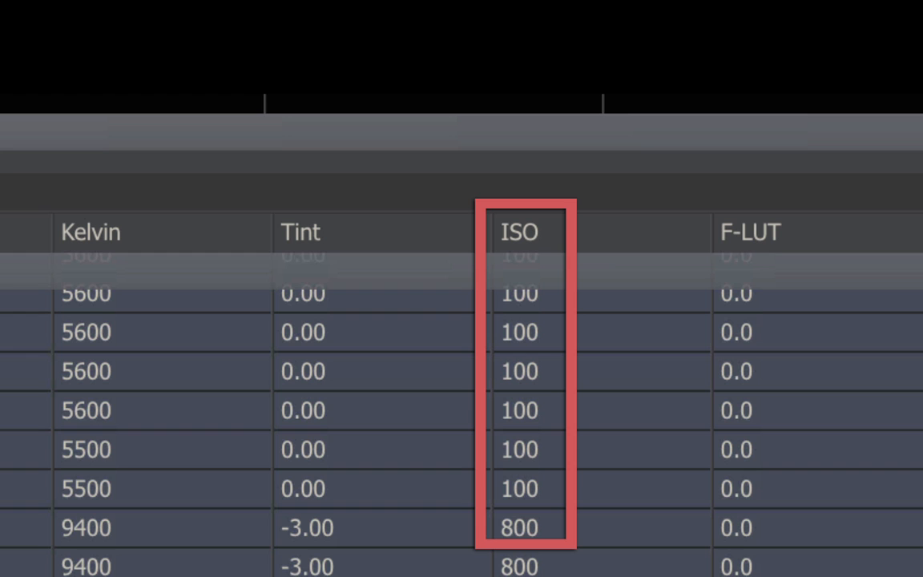
scroll("down", 3)
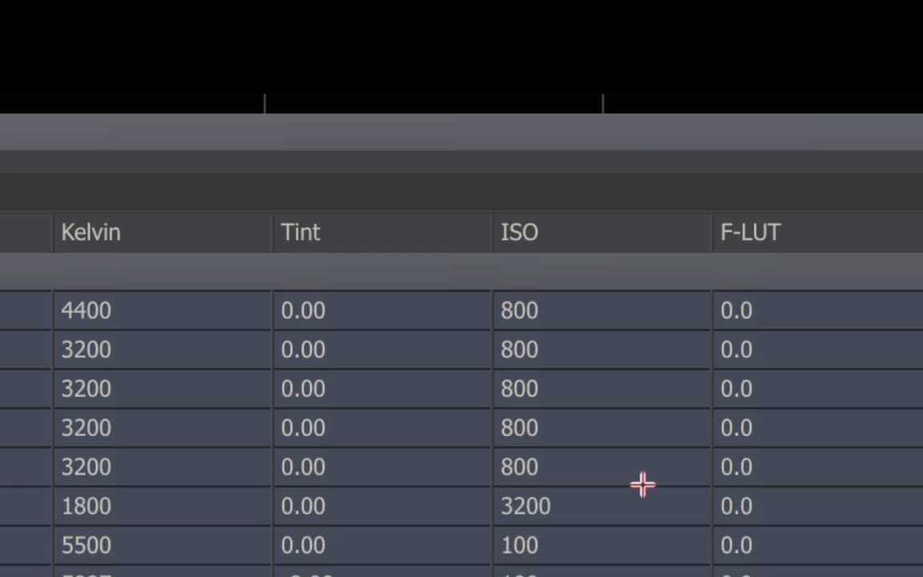
mouse_move(682, 535)
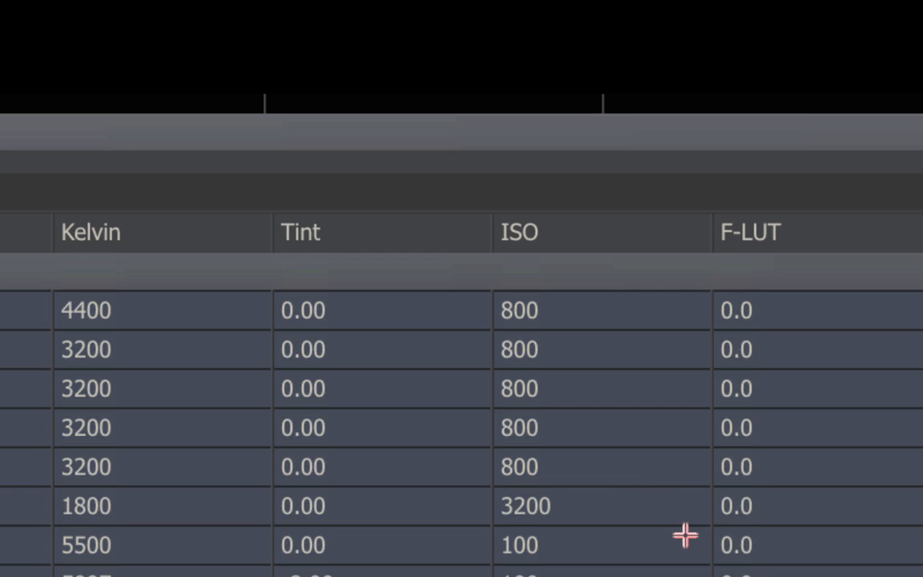
mouse_move(592, 561)
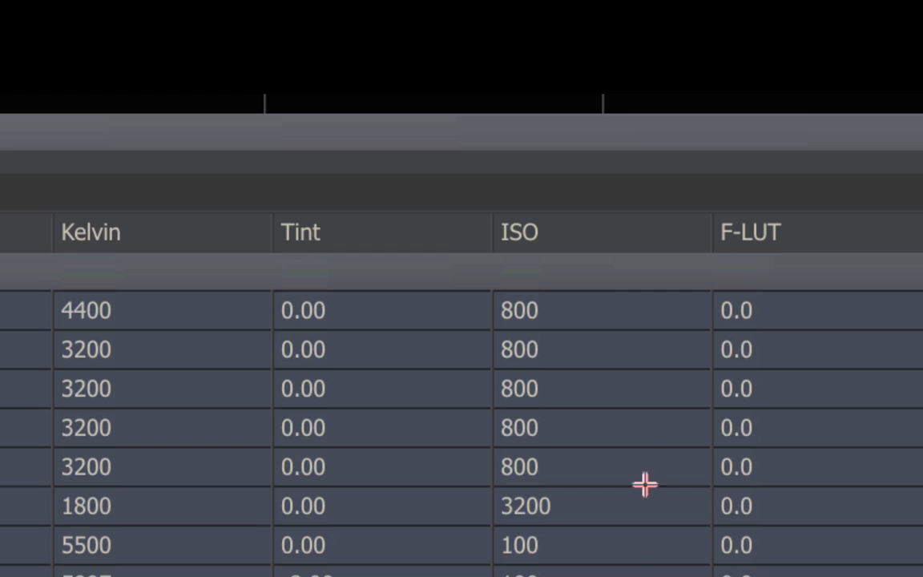
mouse_move(579, 381)
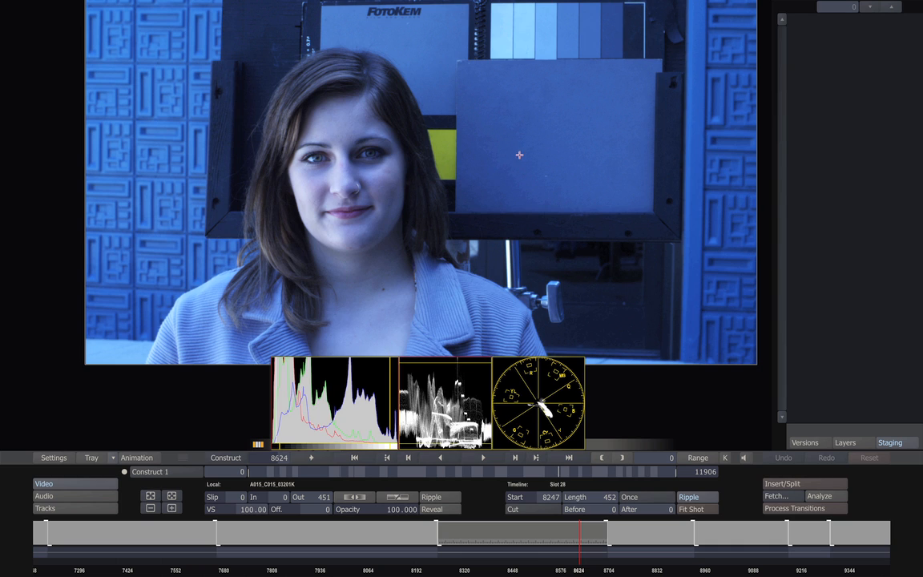
mouse_move(567, 280)
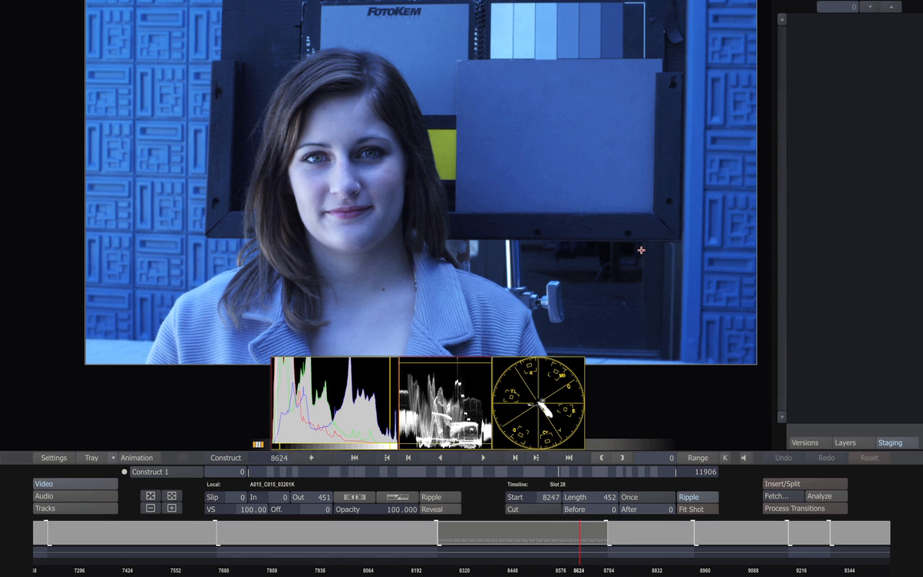
Show the clip's Matrix grading tools, viewing the colour wheels and curves, ending on Levels offsets
left_click(91, 458)
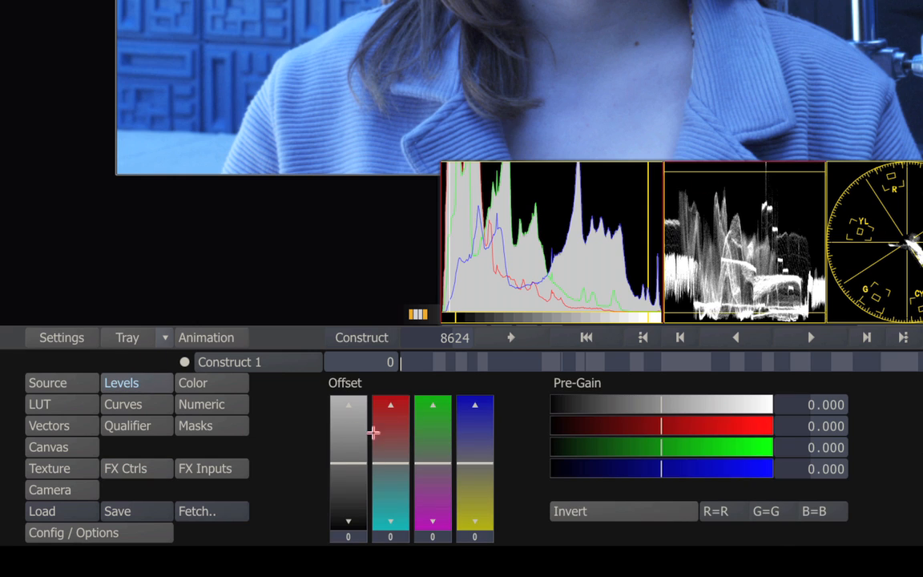
left_click(192, 383)
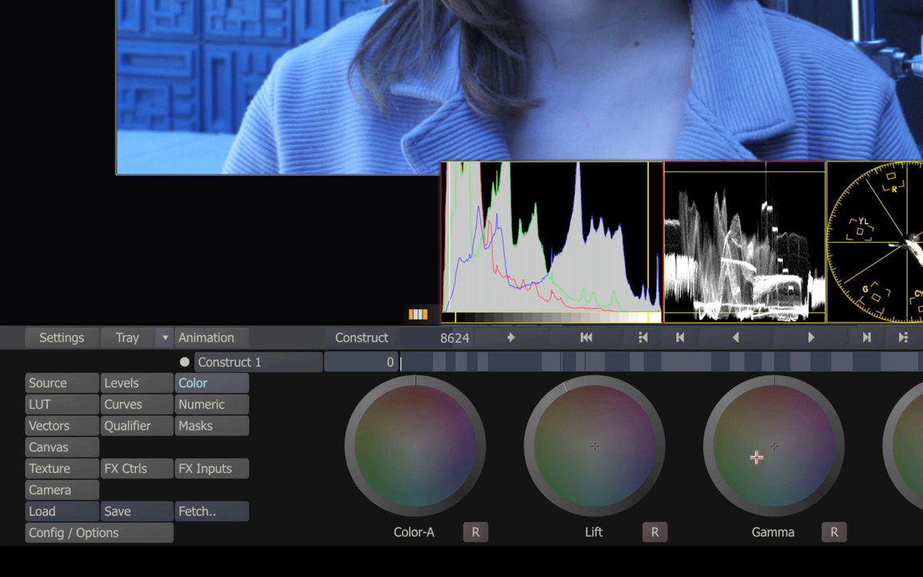
left_click(122, 404)
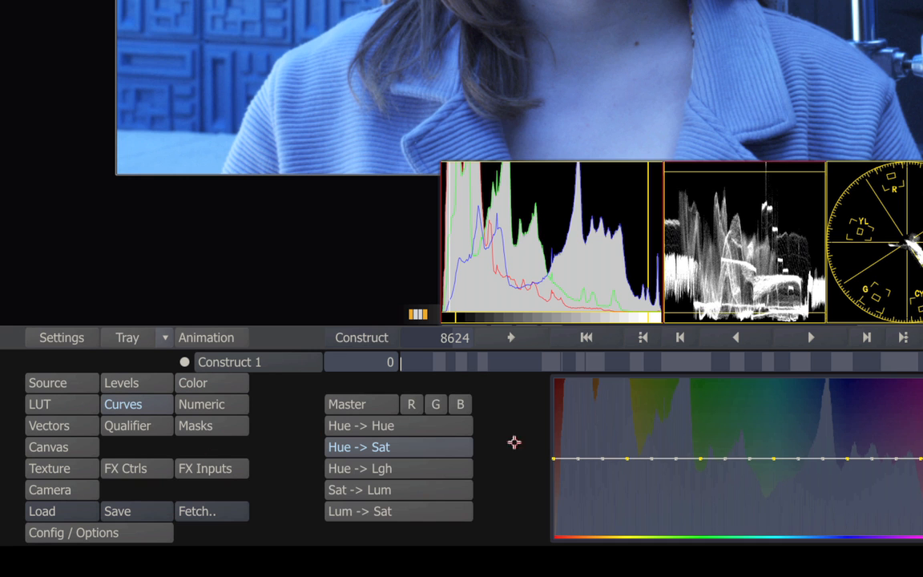
left_click(122, 382)
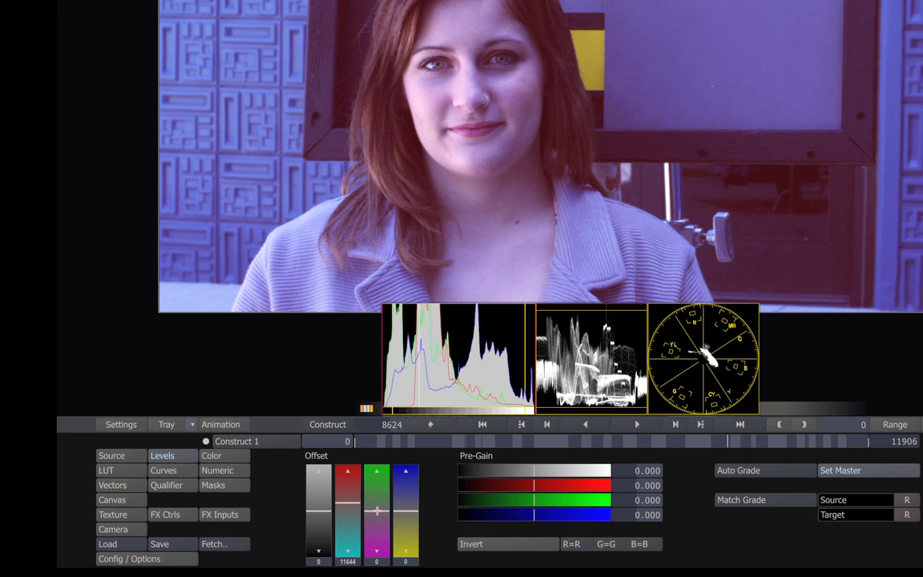
Lower the green and blue Offset sliders until the blue cast neutralises and skin looks natural
left_click_drag(377, 481, 377, 512)
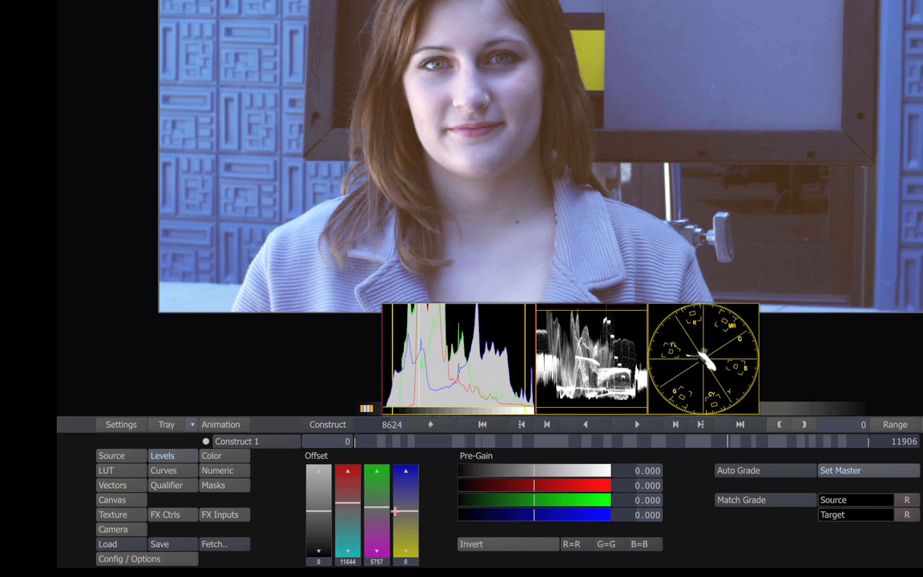
left_click_drag(406, 497, 405, 516)
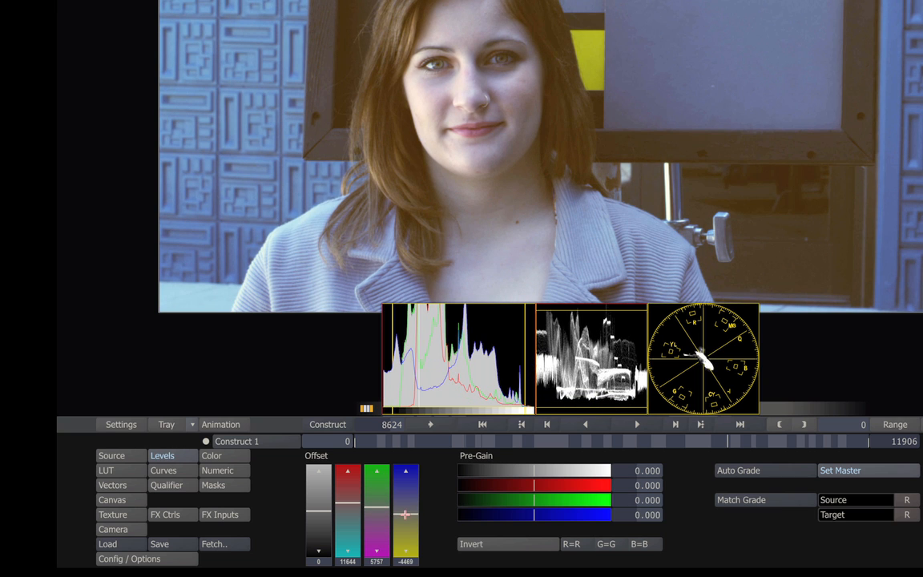
left_click_drag(407, 516, 407, 511)
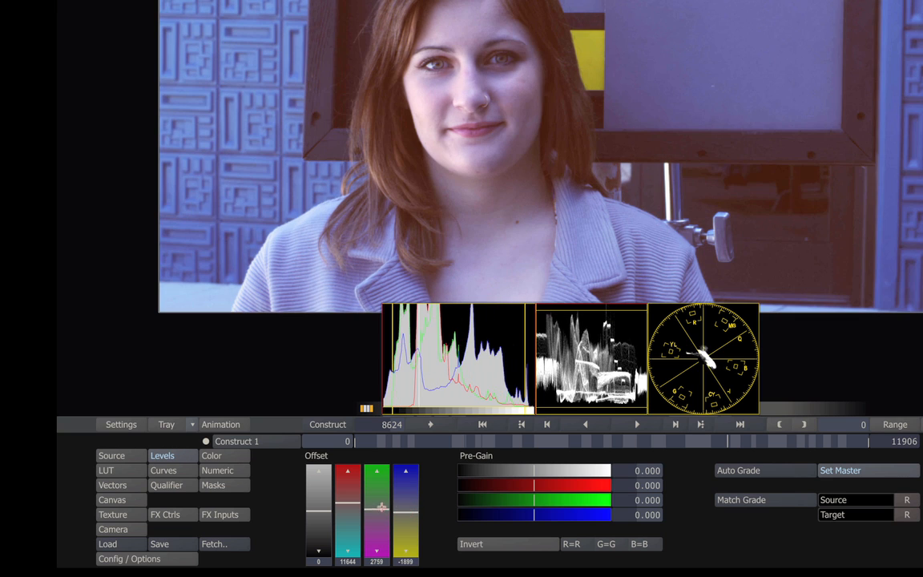
left_click_drag(376, 509, 349, 503)
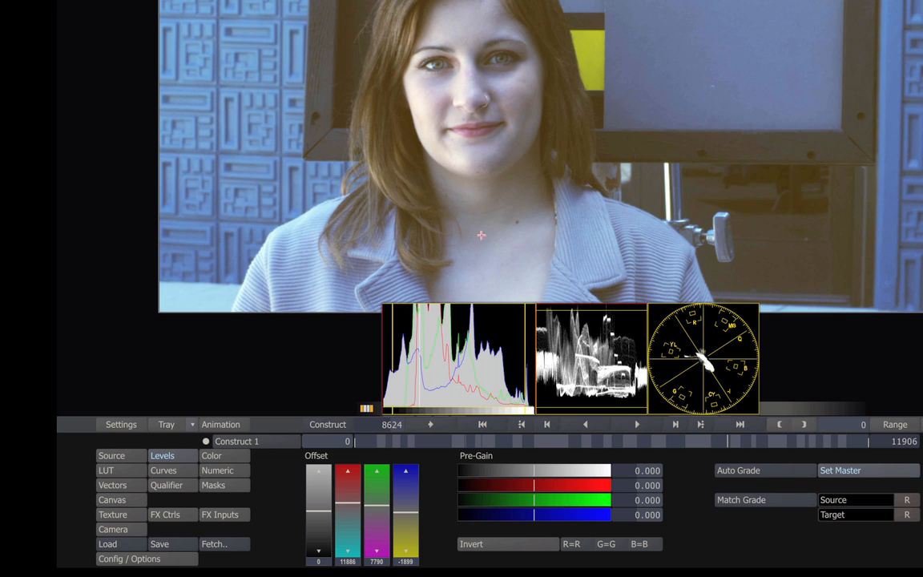
mouse_move(730, 202)
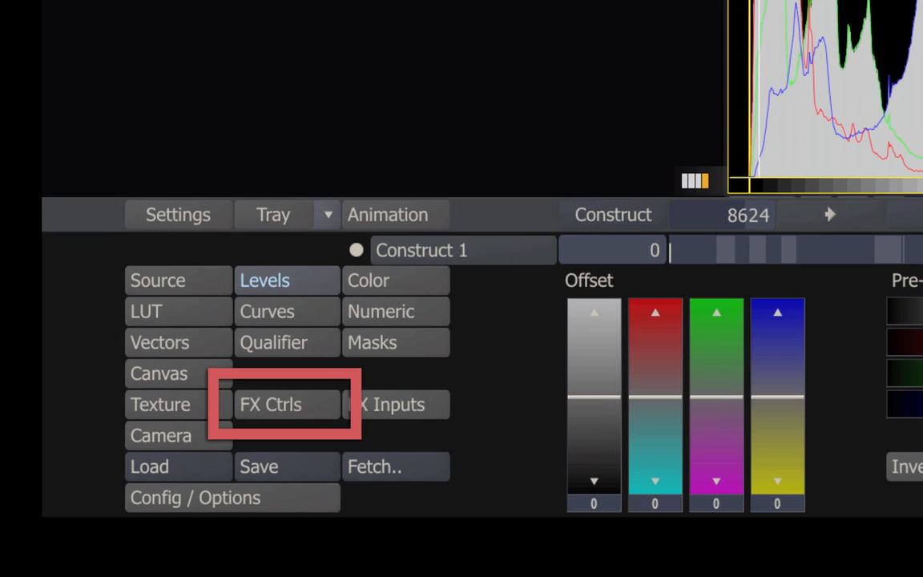
mouse_move(317, 412)
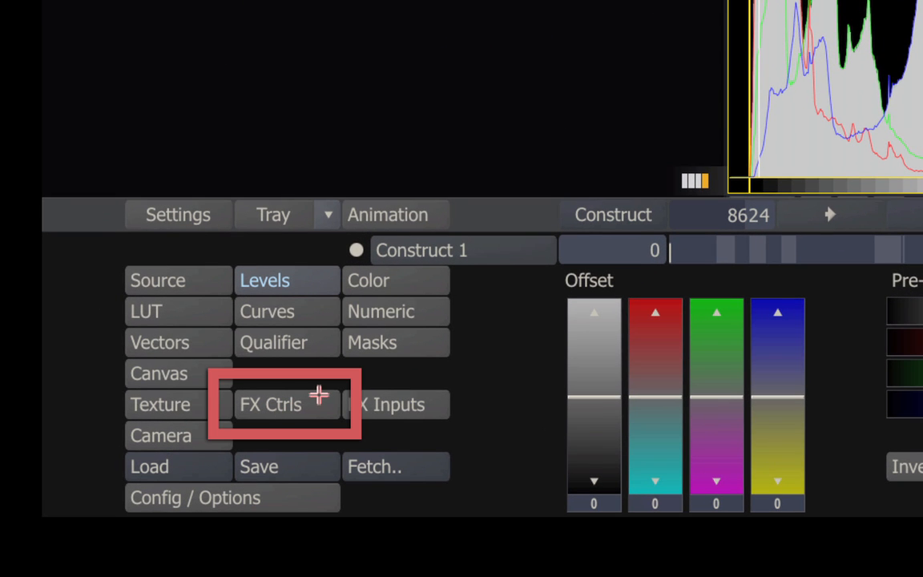
mouse_move(282, 423)
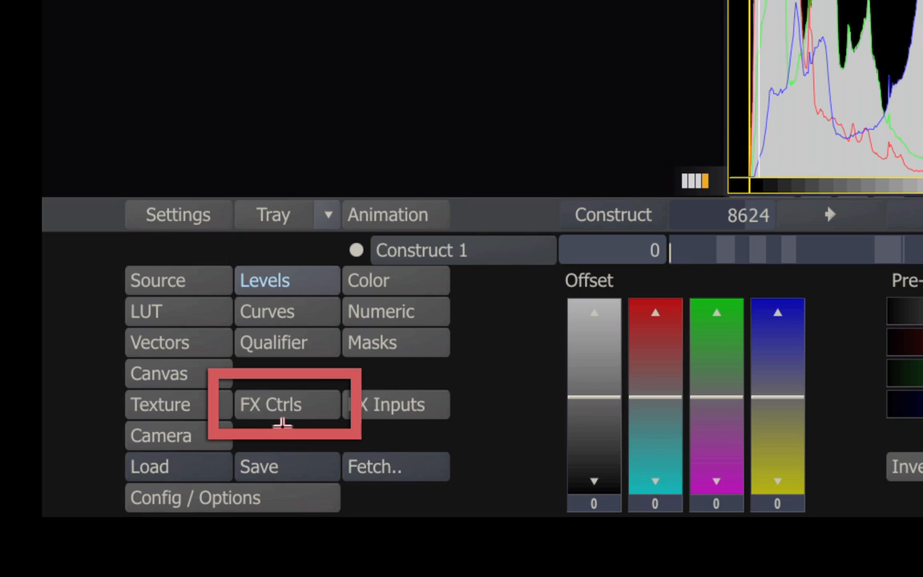
mouse_move(226, 423)
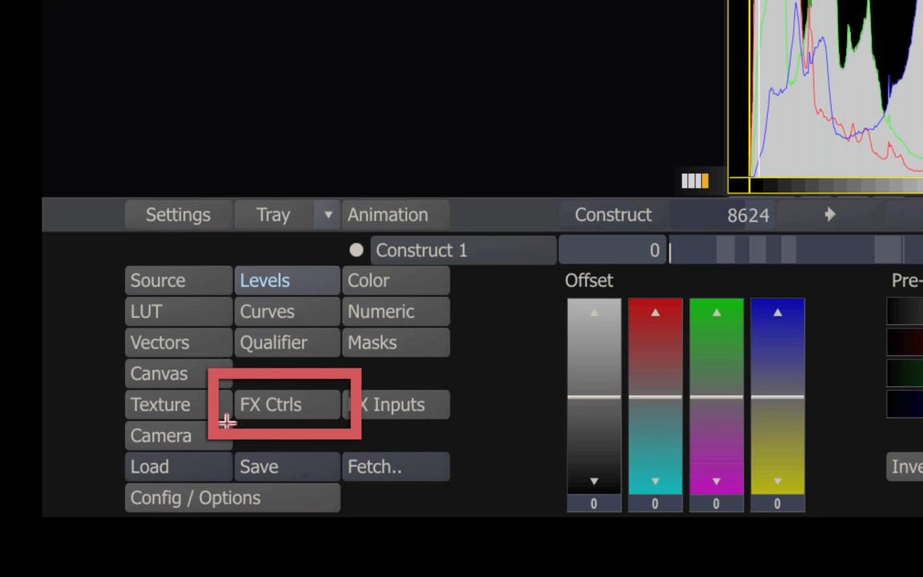
mouse_move(293, 436)
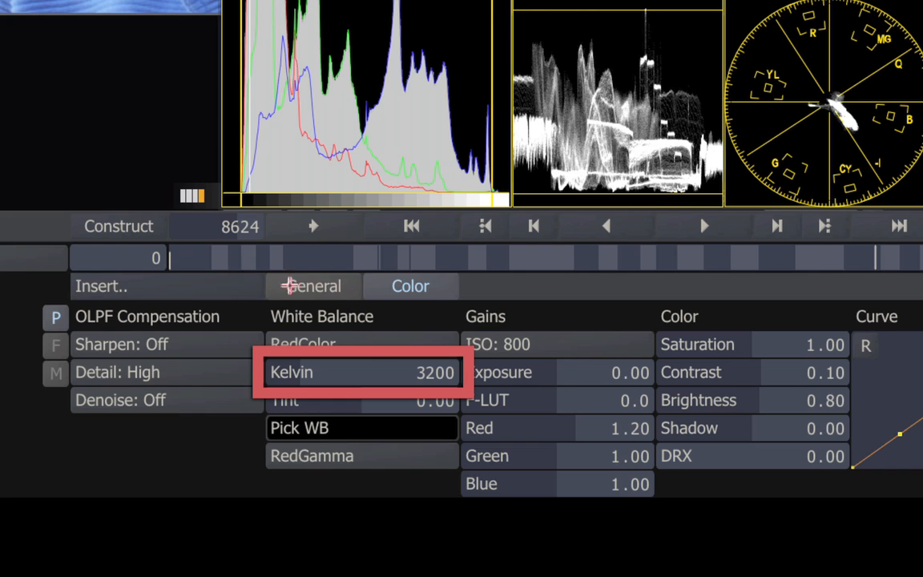
mouse_move(248, 294)
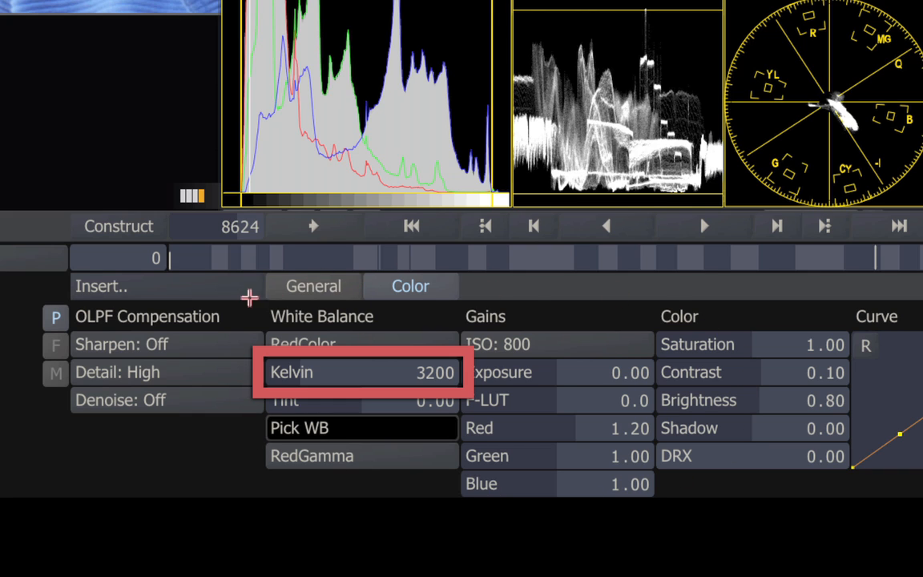
mouse_move(788, 478)
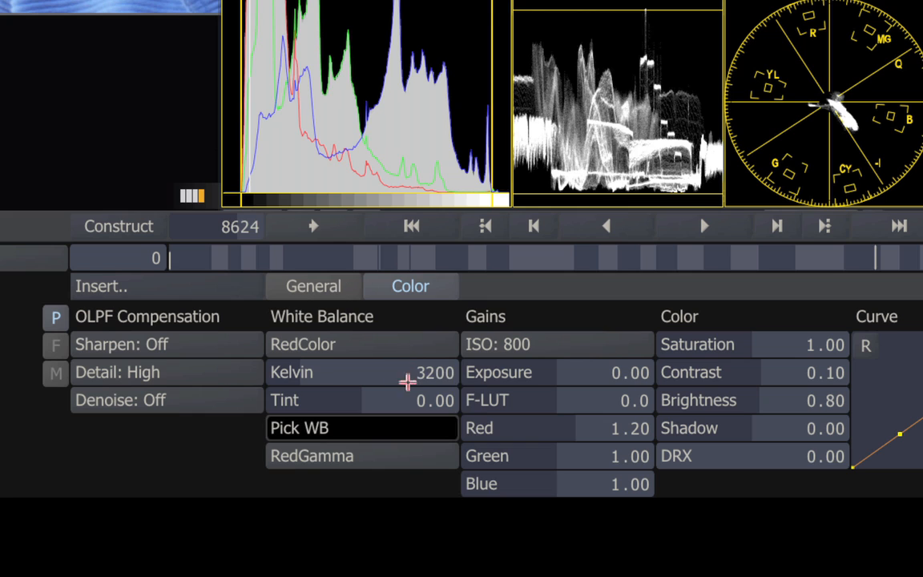
Show the RED RAW FX controls with 3200 K white balance, ISO 800 and zero F-LUT
left_click(362, 343)
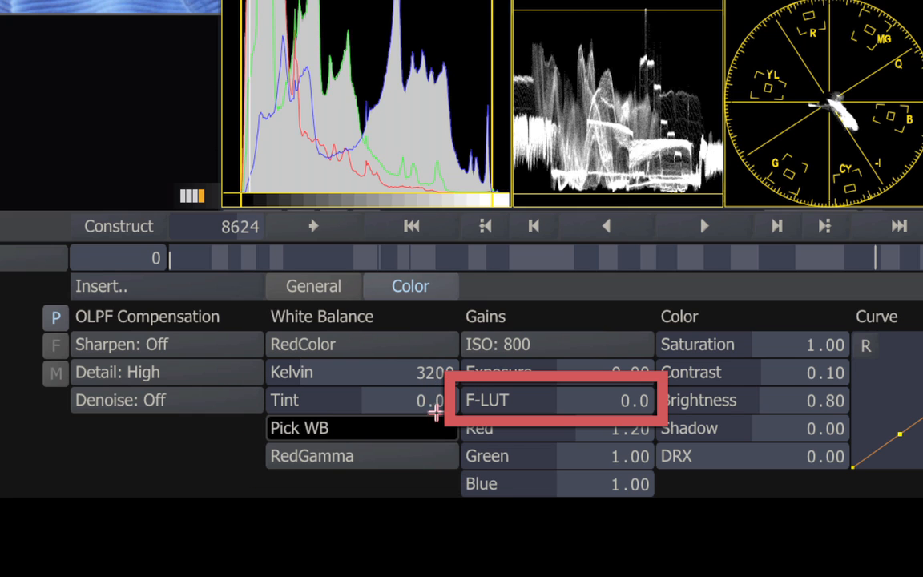
mouse_move(431, 463)
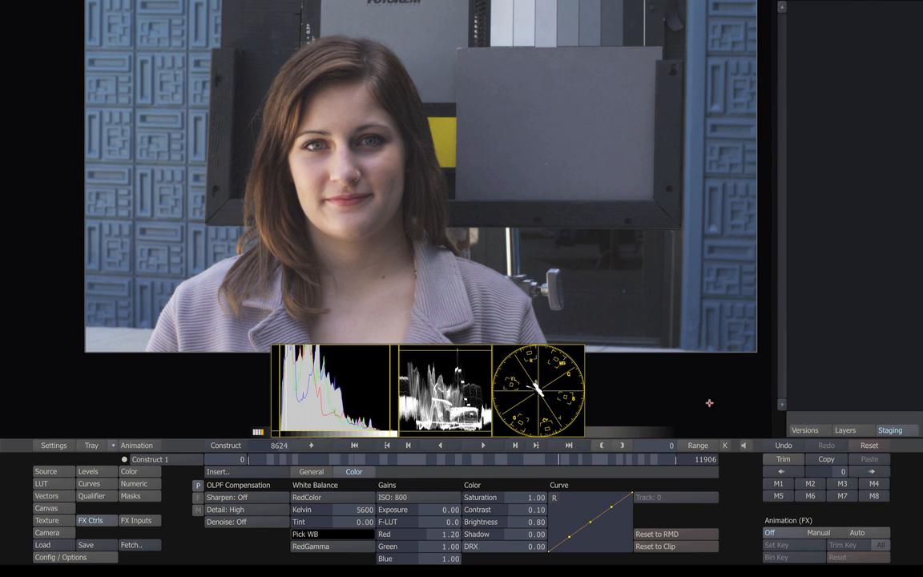
mouse_move(641, 235)
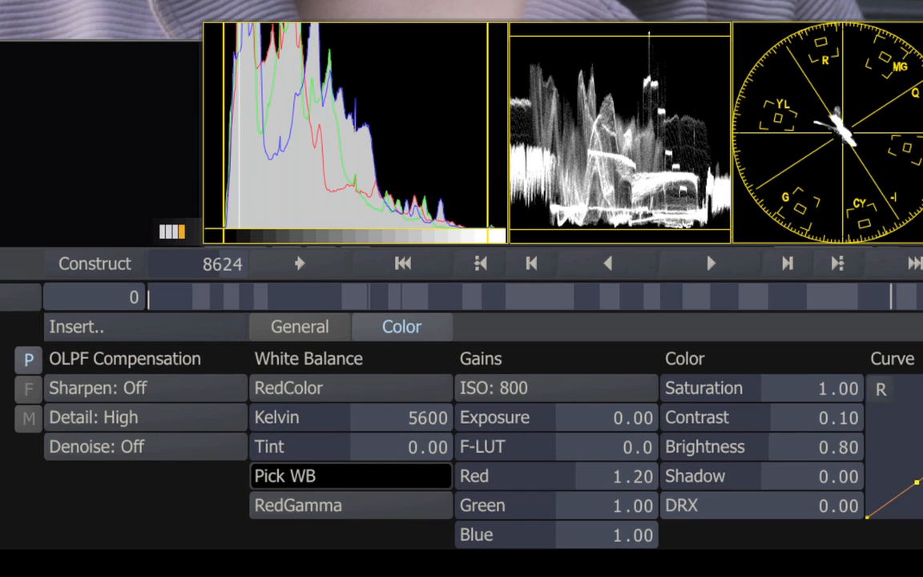
Change the RAW white balance from 3200 K to 5600 K to warm the clip
left_click(349, 417)
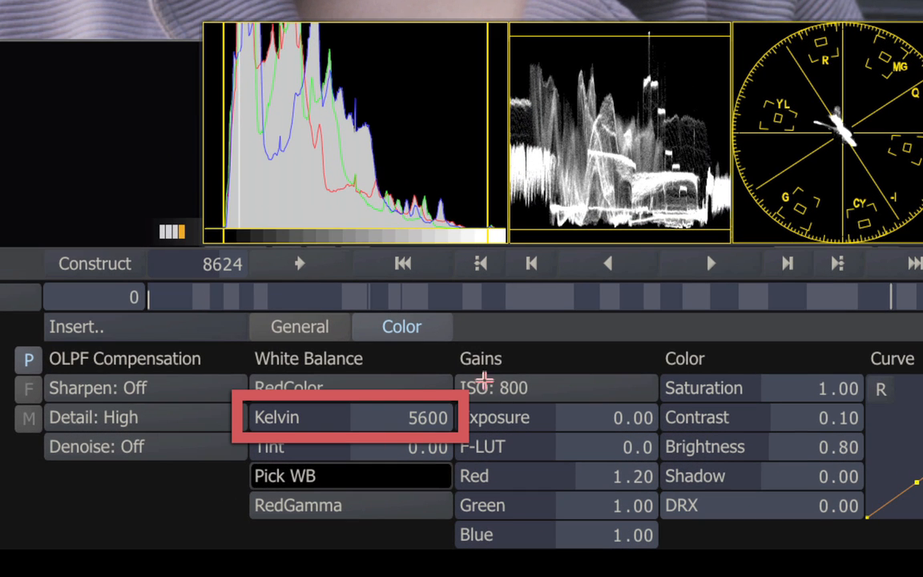
mouse_move(455, 407)
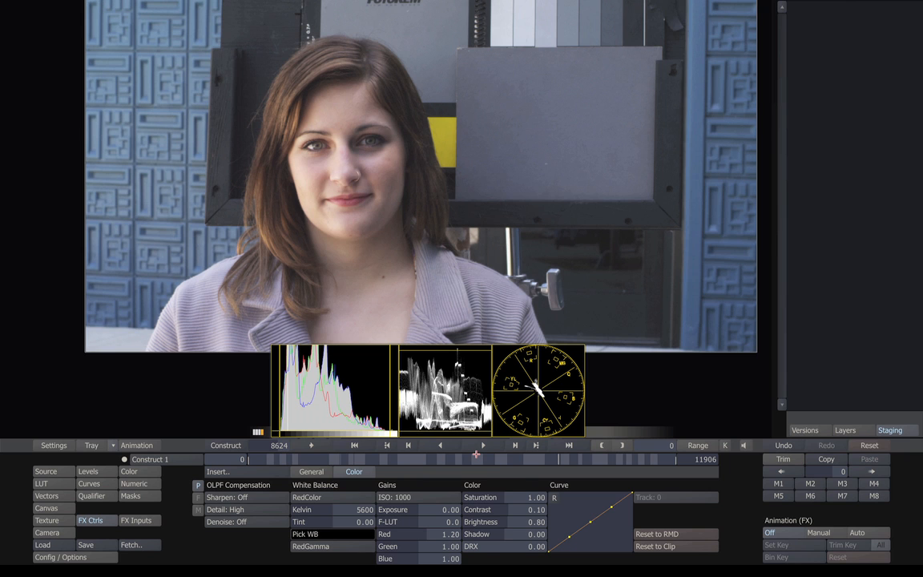
Raise the RAW ISO from 800 to 1280 to brighten the clip
left_click(394, 496)
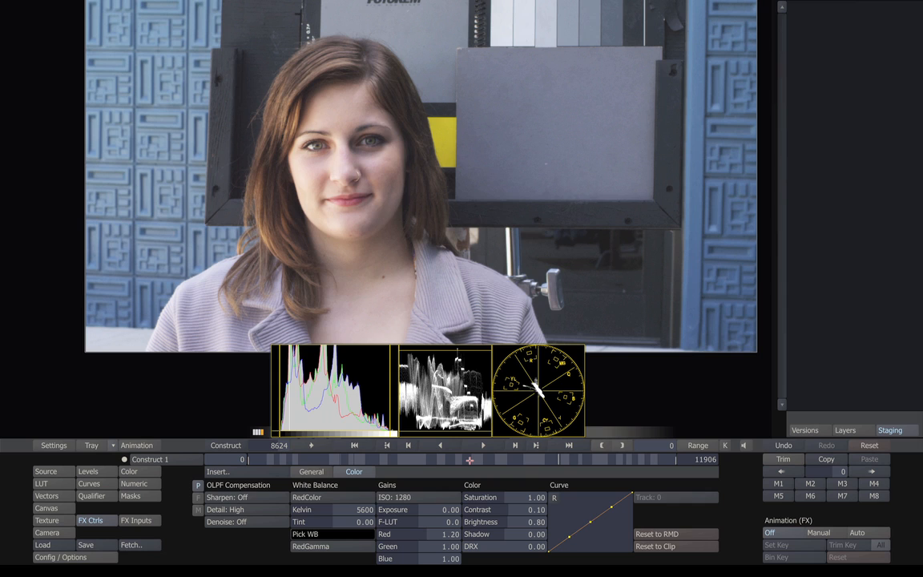
mouse_move(462, 525)
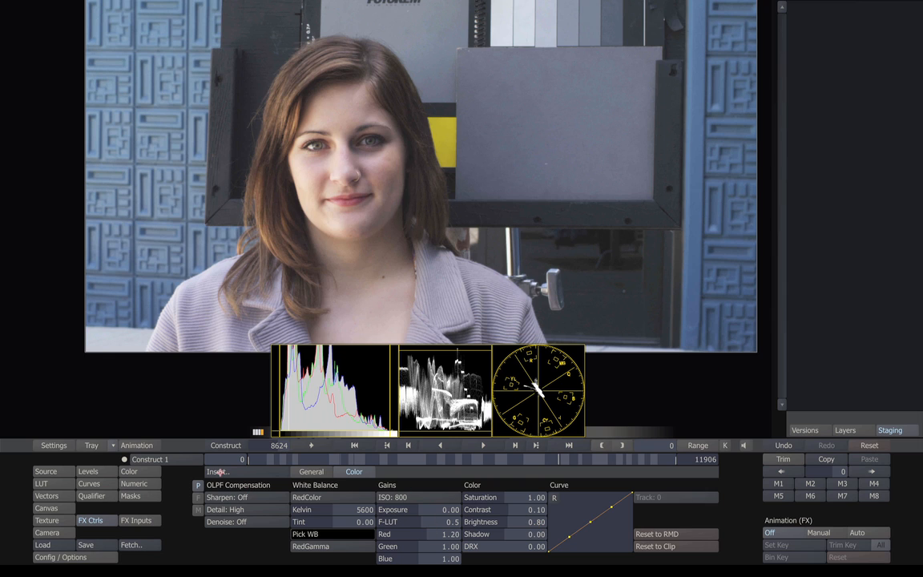
Return the ISO to 800 and set the F-LUT to 0.5 for a gentler curve
left_click(128, 471)
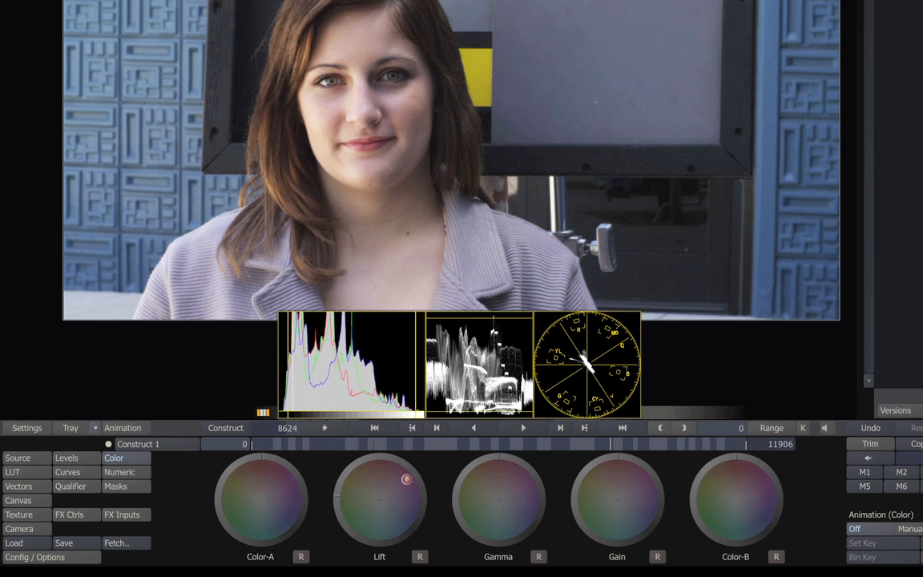
Nudge the Lift and Gain colour wheels so shadows and highlights read as neutral daylight
left_click_drag(407, 479, 394, 535)
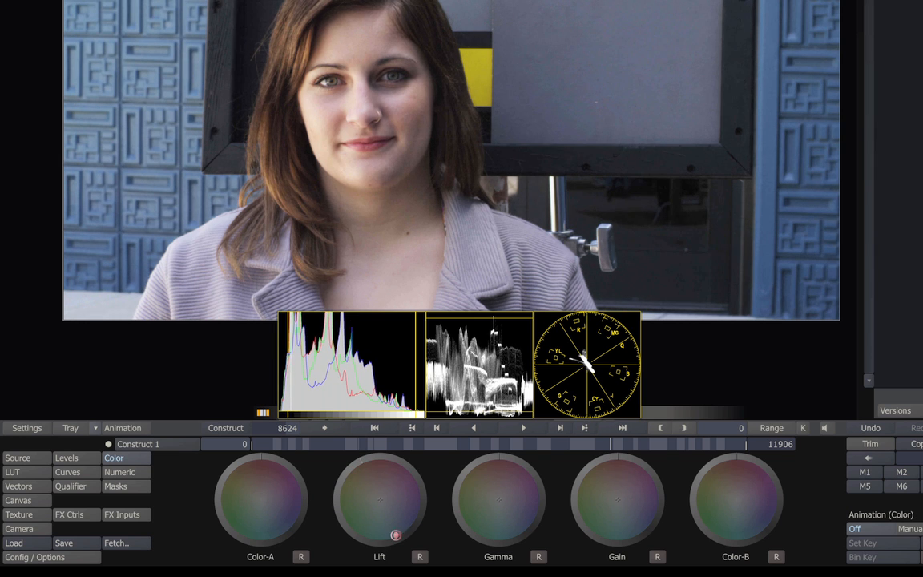
left_click_drag(394, 535, 349, 477)
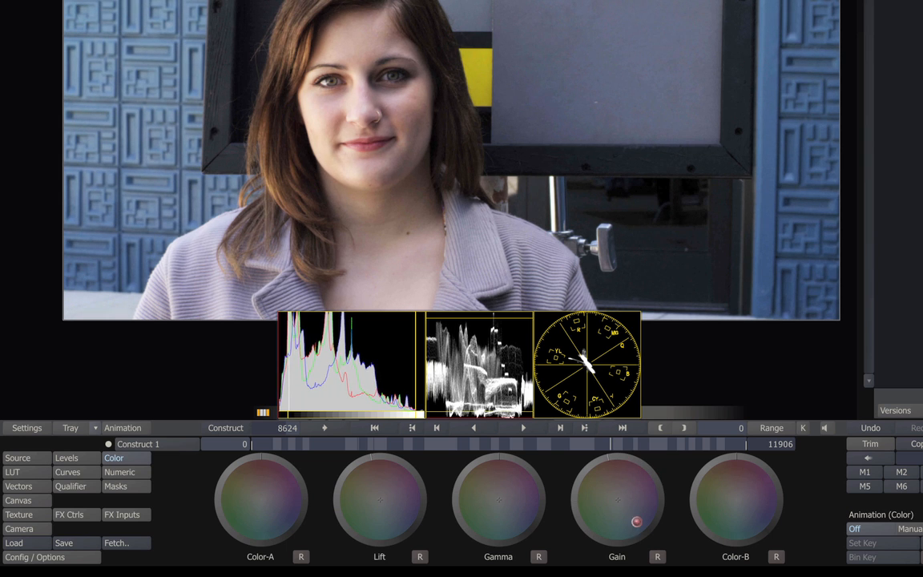
left_click_drag(638, 523, 653, 468)
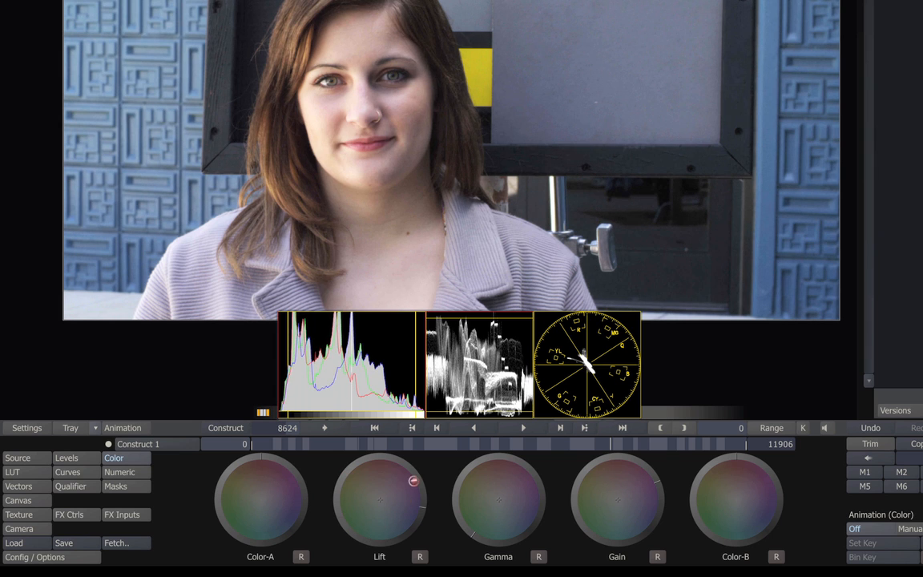
left_click_drag(413, 481, 380, 465)
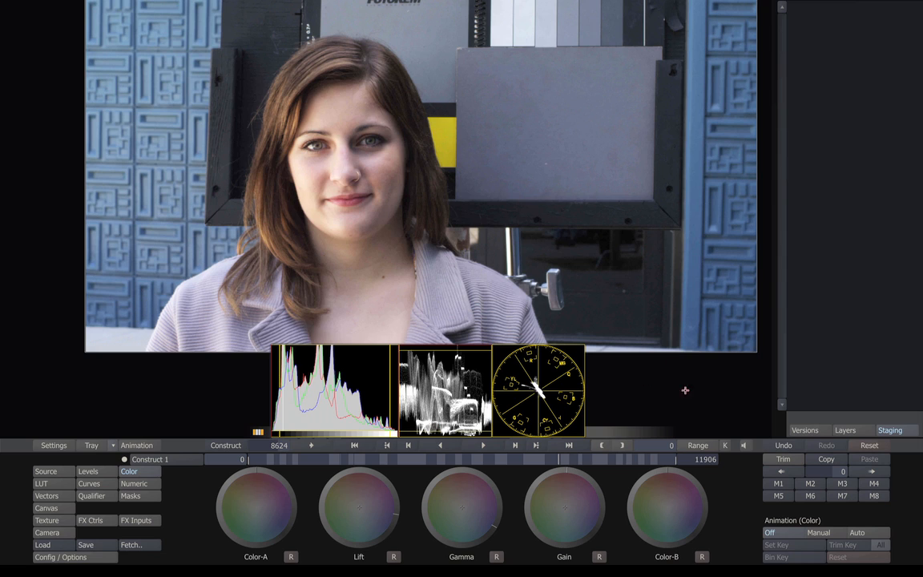
mouse_move(703, 391)
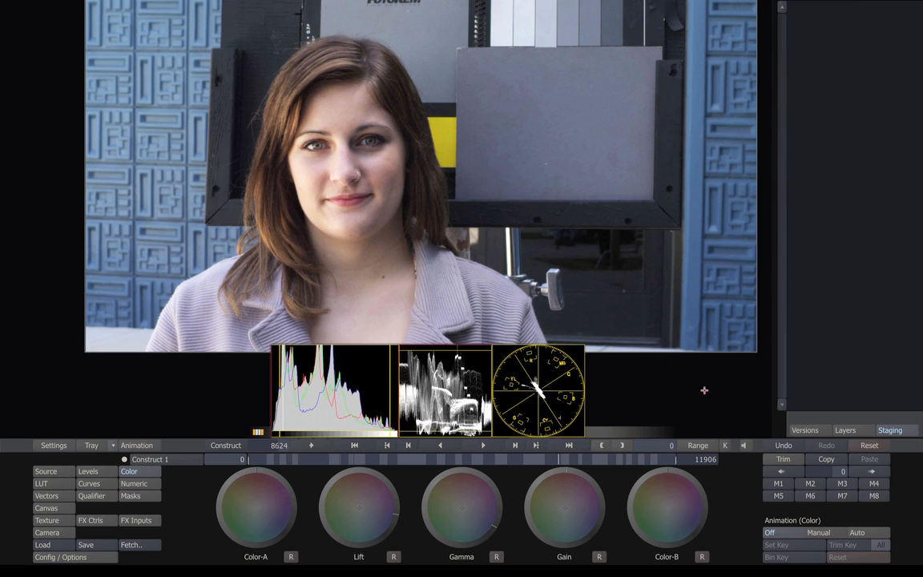